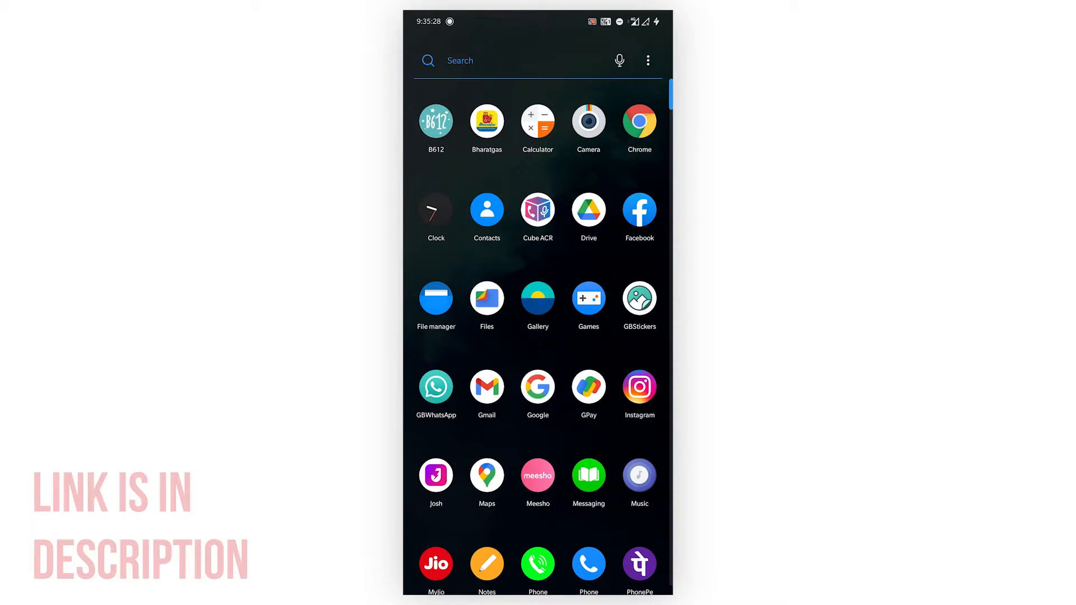
# Step: Scroll the app drawer down to reveal the Play Store icon
pyautogui.scroll(-3)
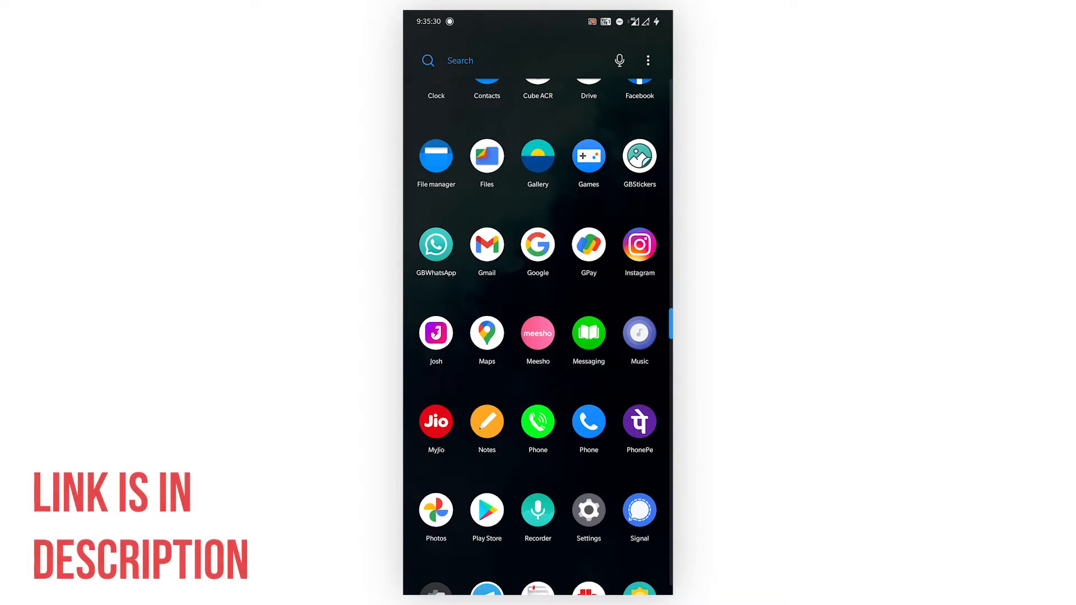
# Step: Search Play Store for 'gps e' and open the GPS Emulator store page
pyautogui.click(487, 509)
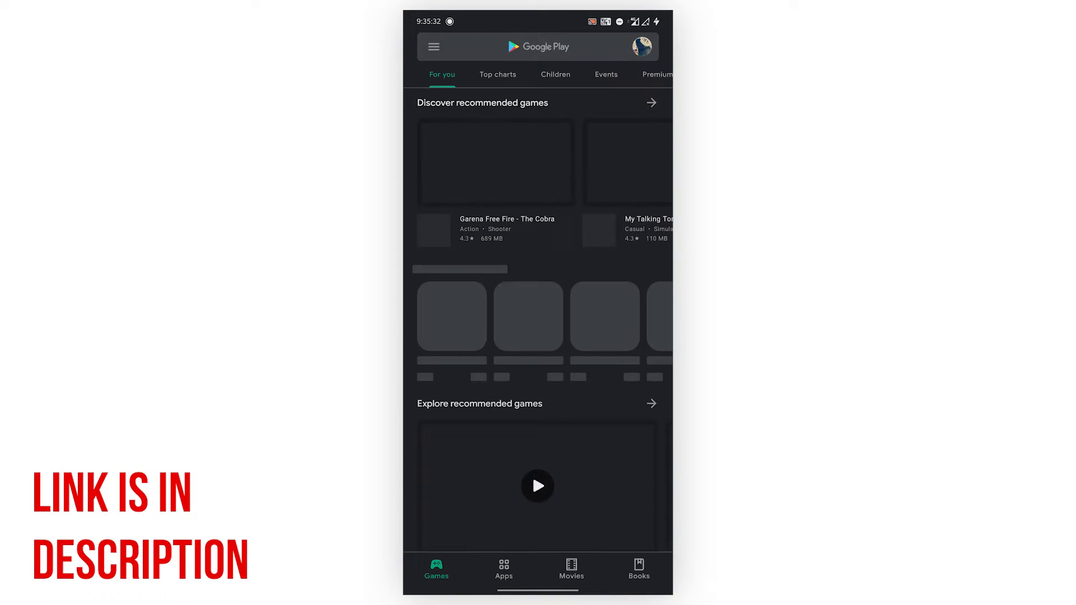
pyautogui.click(545, 47)
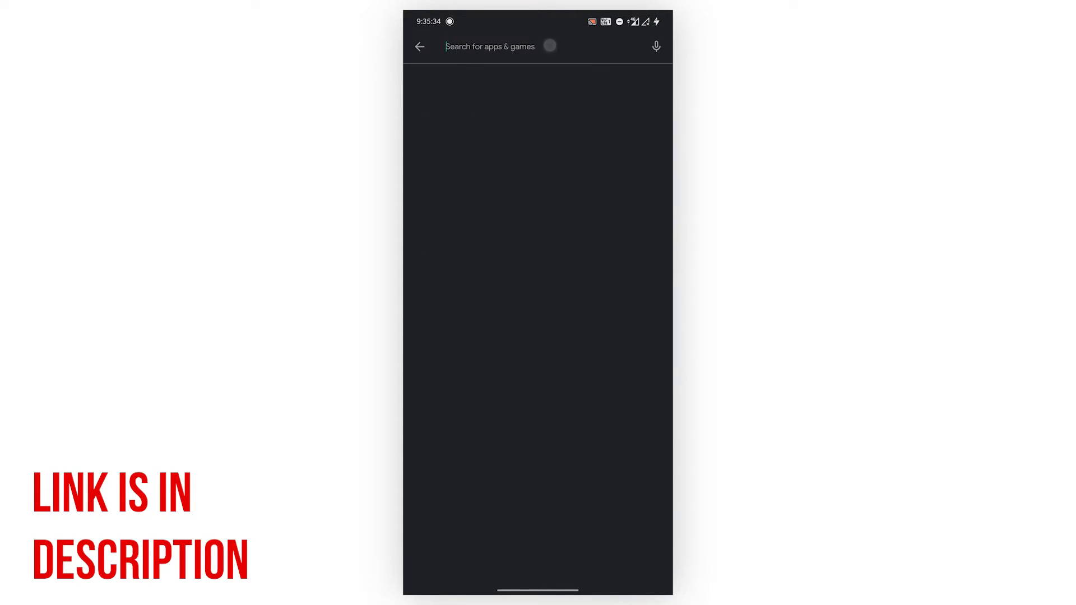
pyautogui.write('gps e')
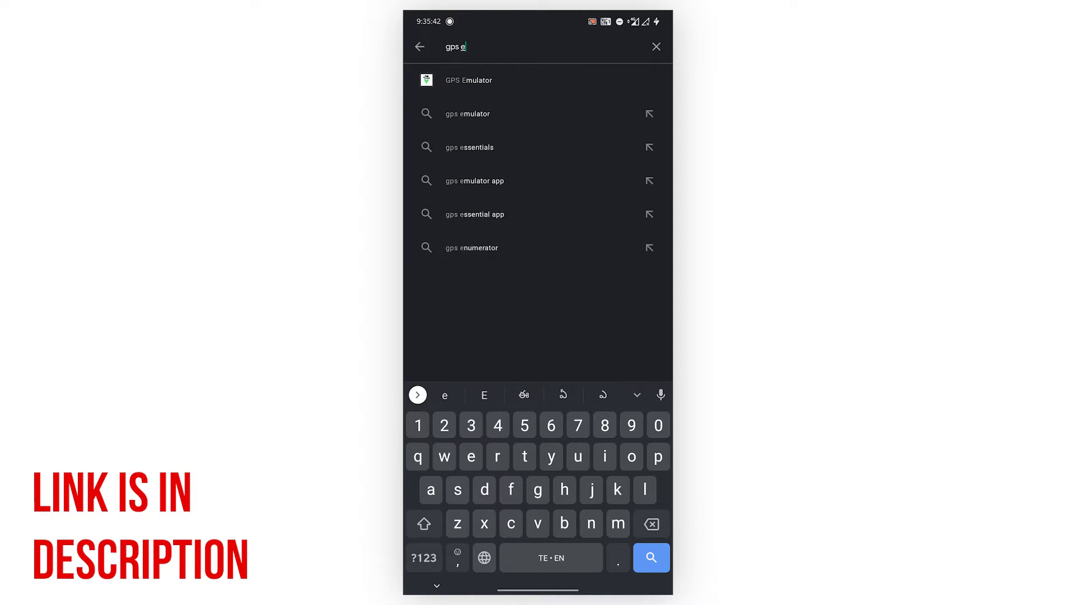
pyautogui.click(468, 80)
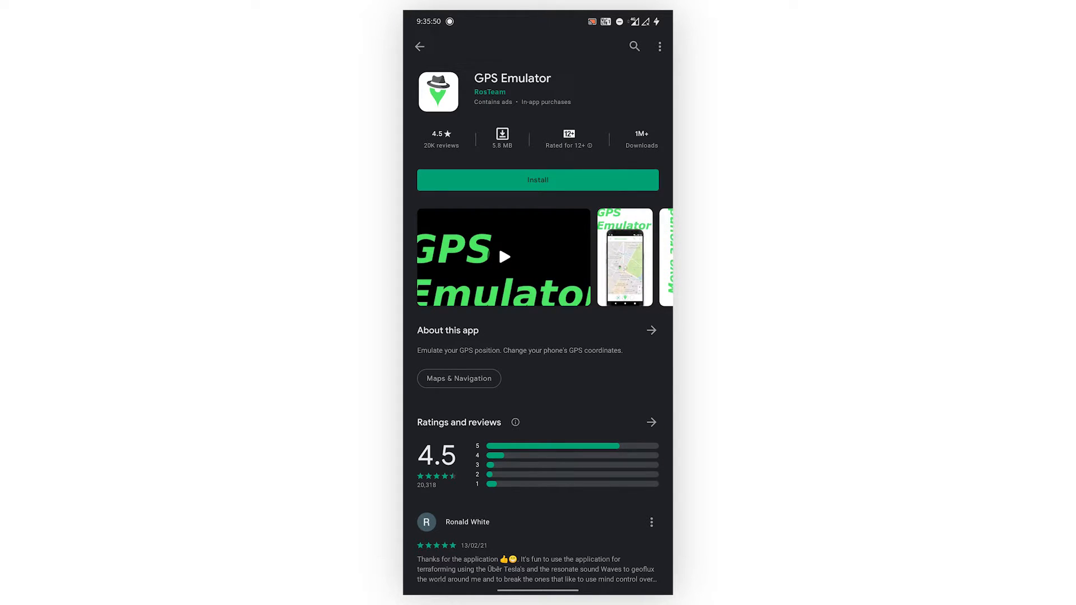
# Step: Install GPS Emulator from its store page and open it
pyautogui.click(537, 180)
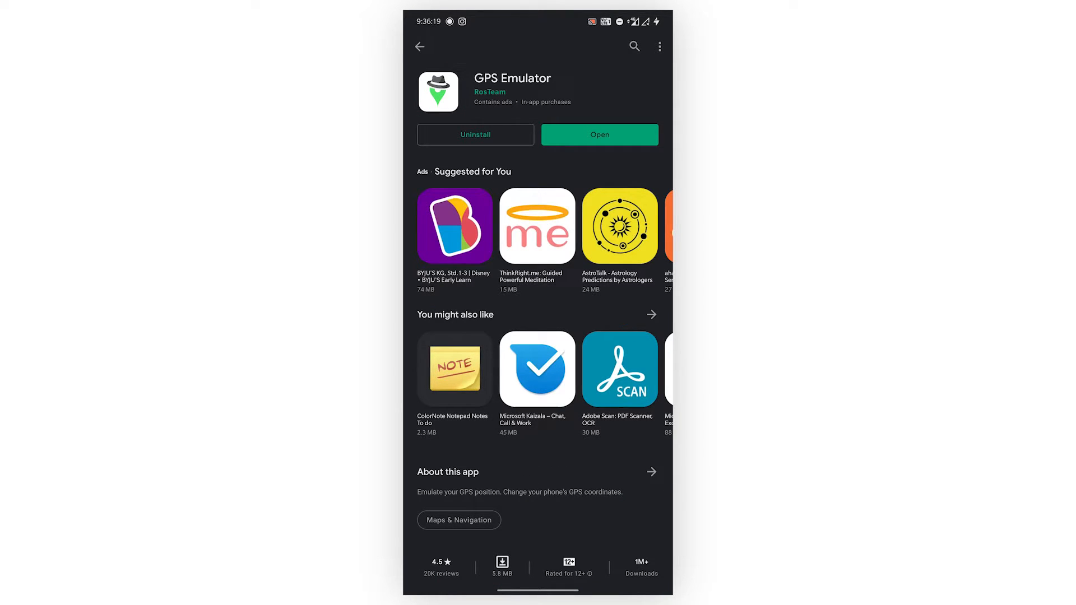
pyautogui.click(600, 135)
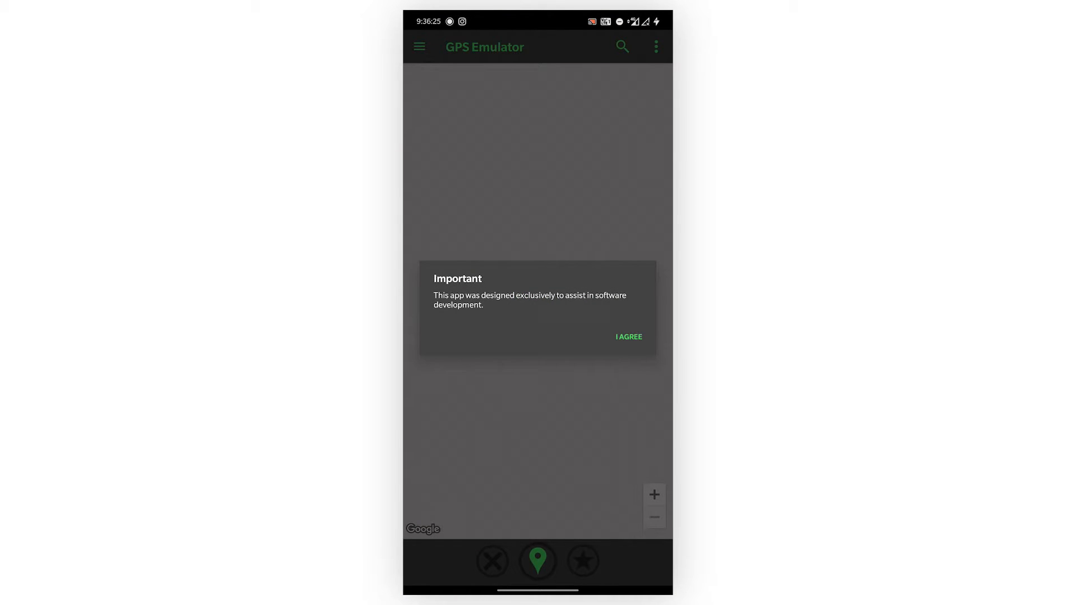
# Step: Accept the notice, search Canada, start faking that location, then go Home
pyautogui.click(629, 337)
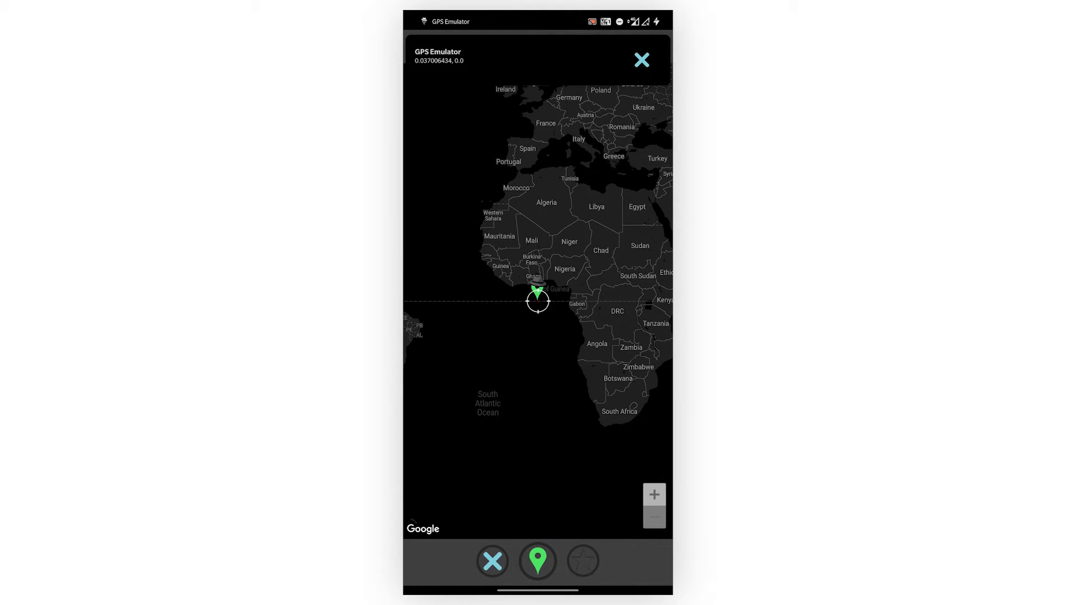
pyautogui.click(492, 561)
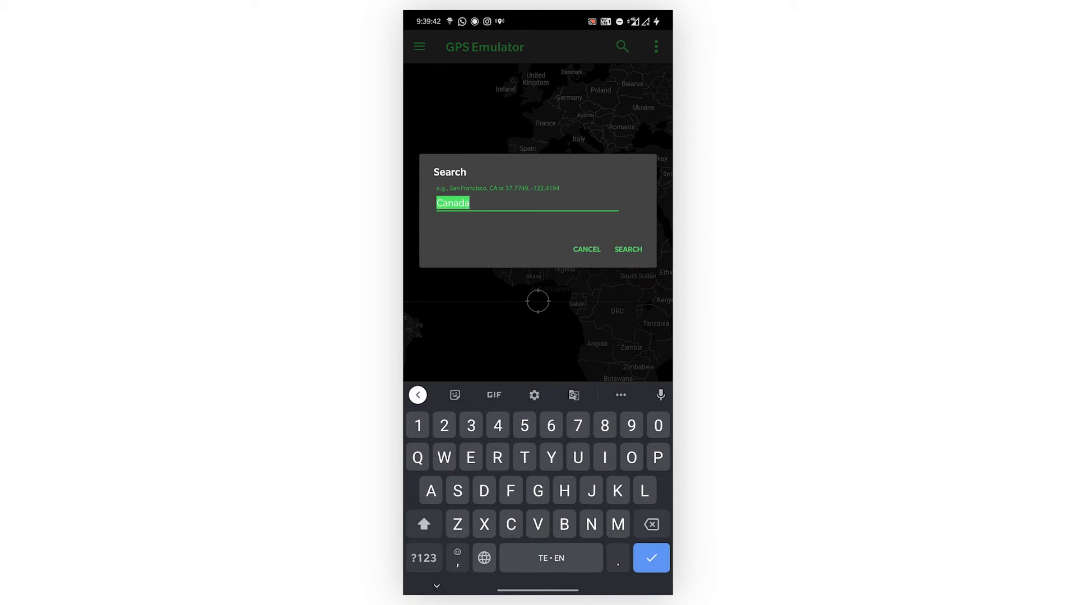
pyautogui.click(628, 249)
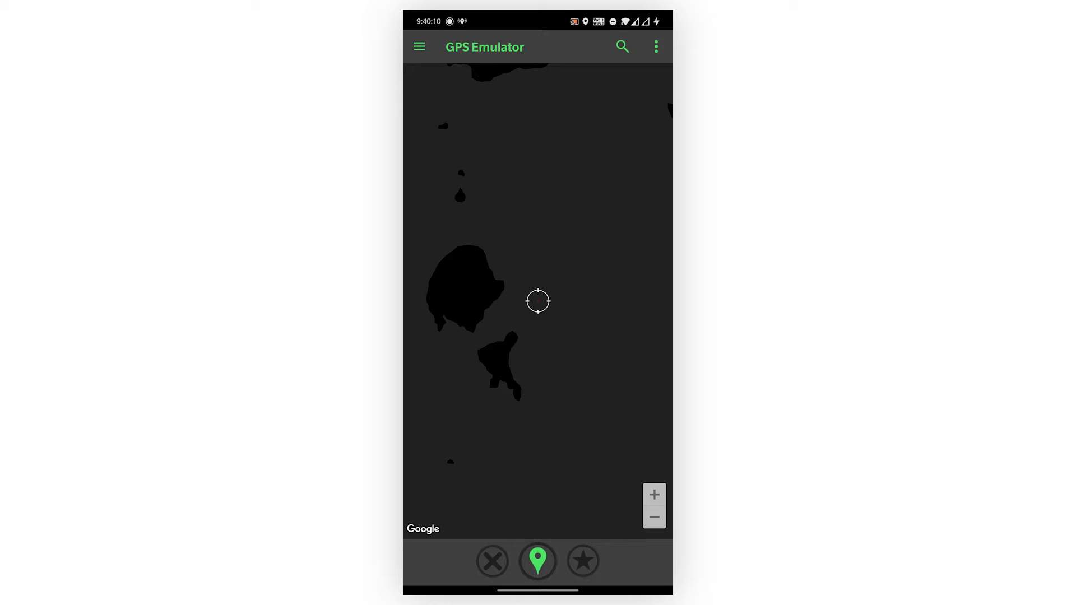
pyautogui.click(537, 561)
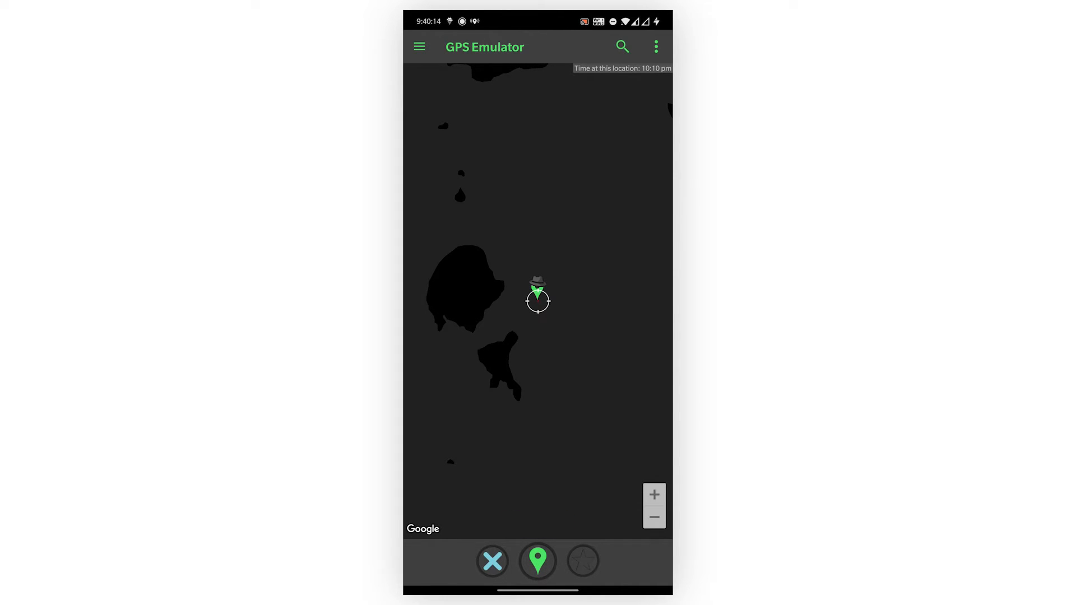
pyautogui.press('HOME')
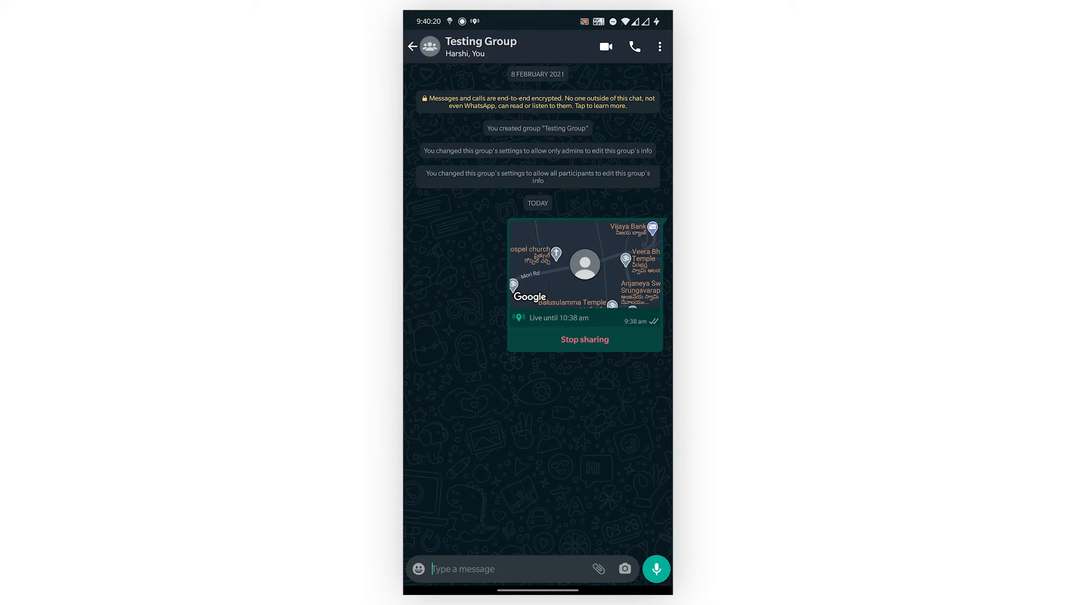
# Step: Send live location to Testing Group for 1 hour via the attachment menu
pyautogui.click(599, 569)
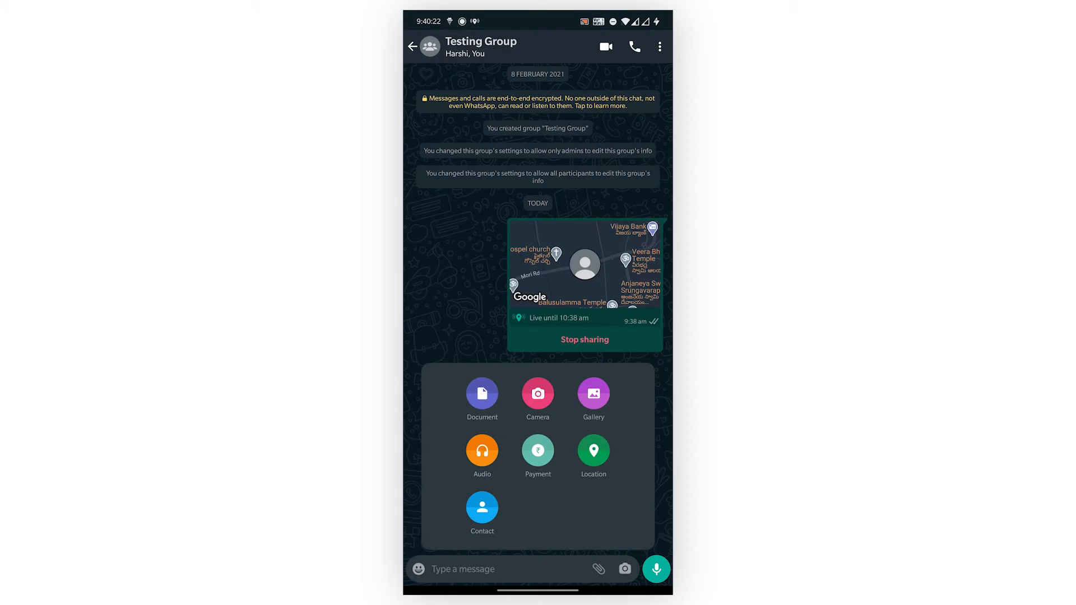
pyautogui.click(594, 451)
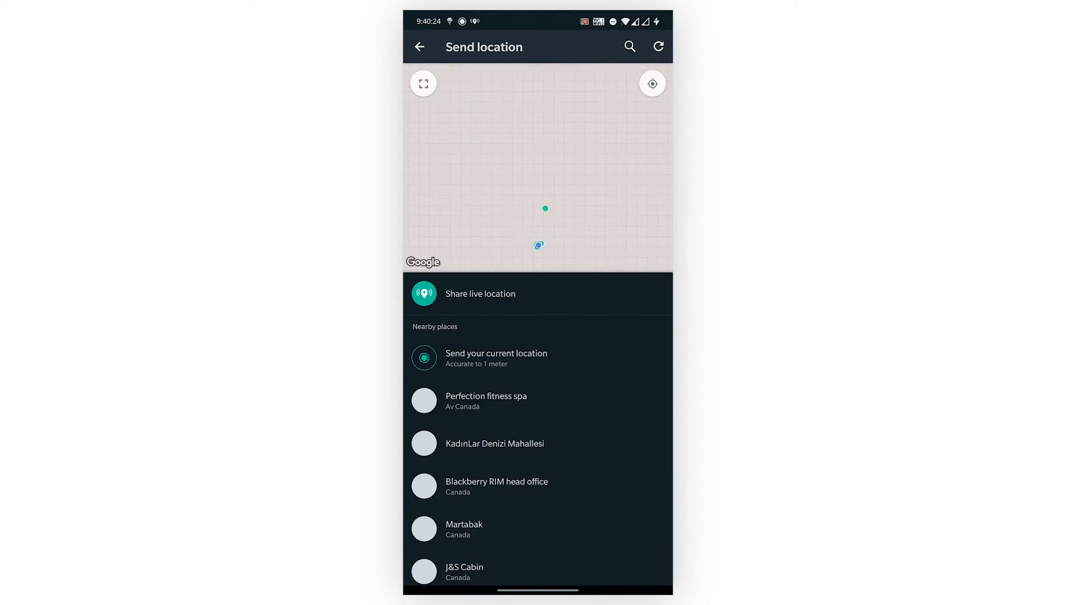
pyautogui.click(479, 293)
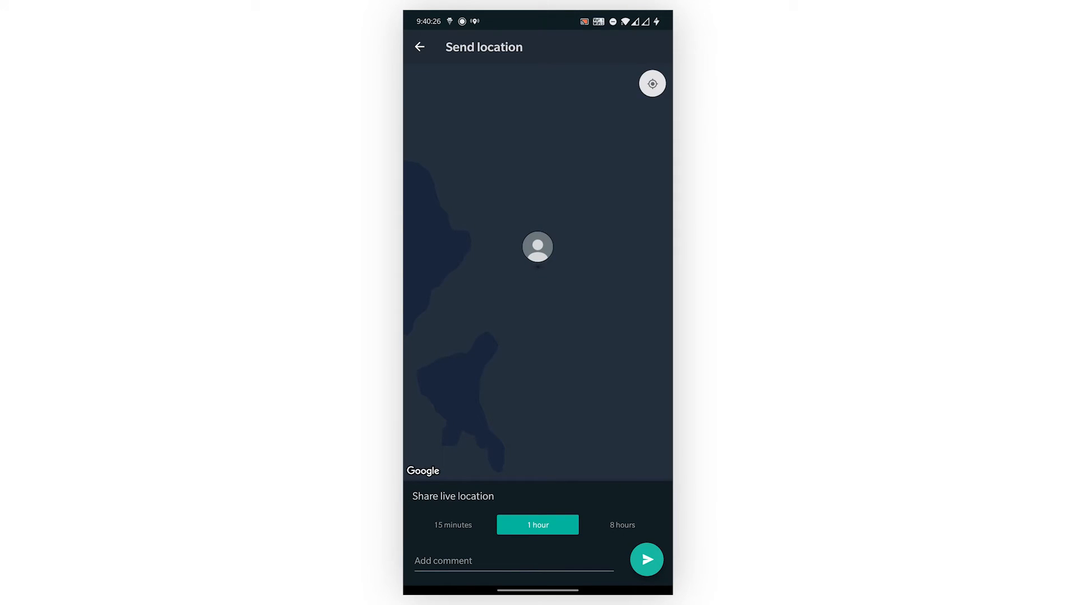
pyautogui.click(647, 560)
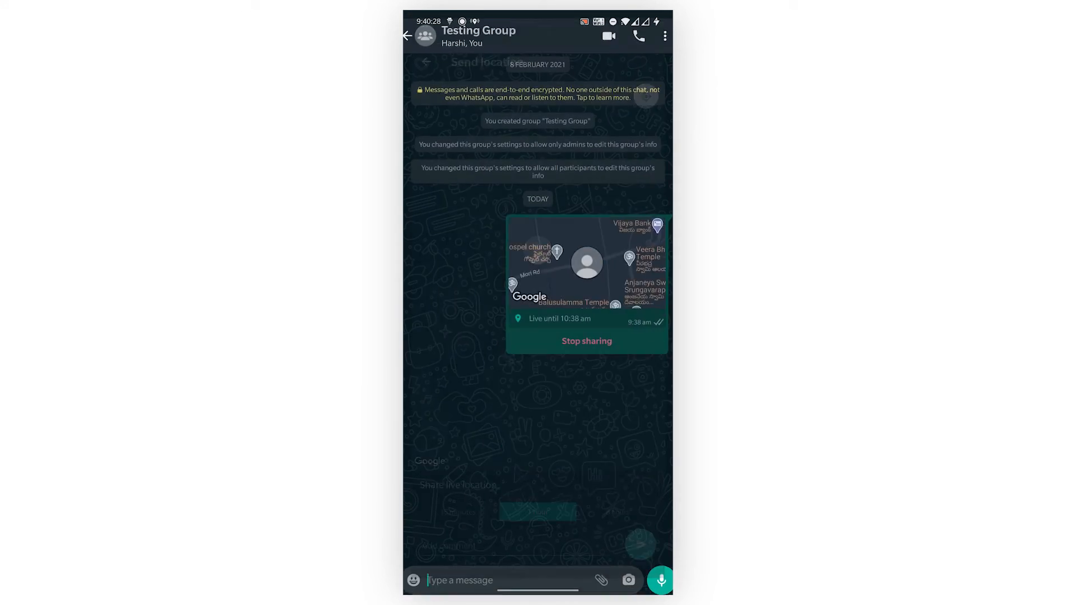